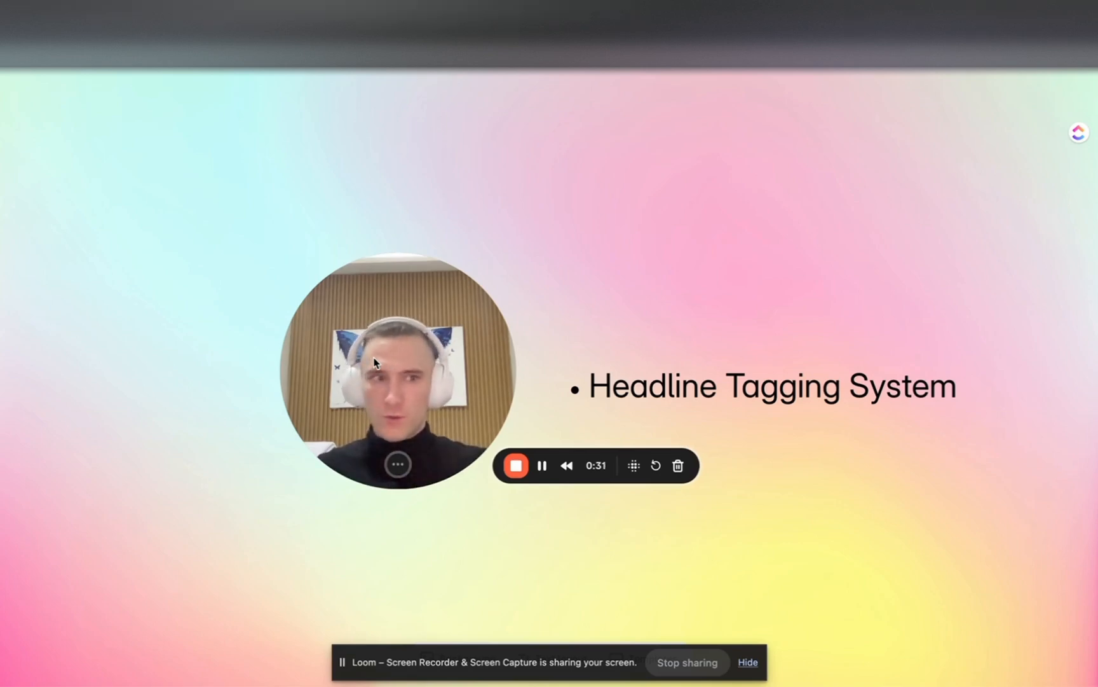
{"action": "mouse_move", "coordinate": [558, 343]}
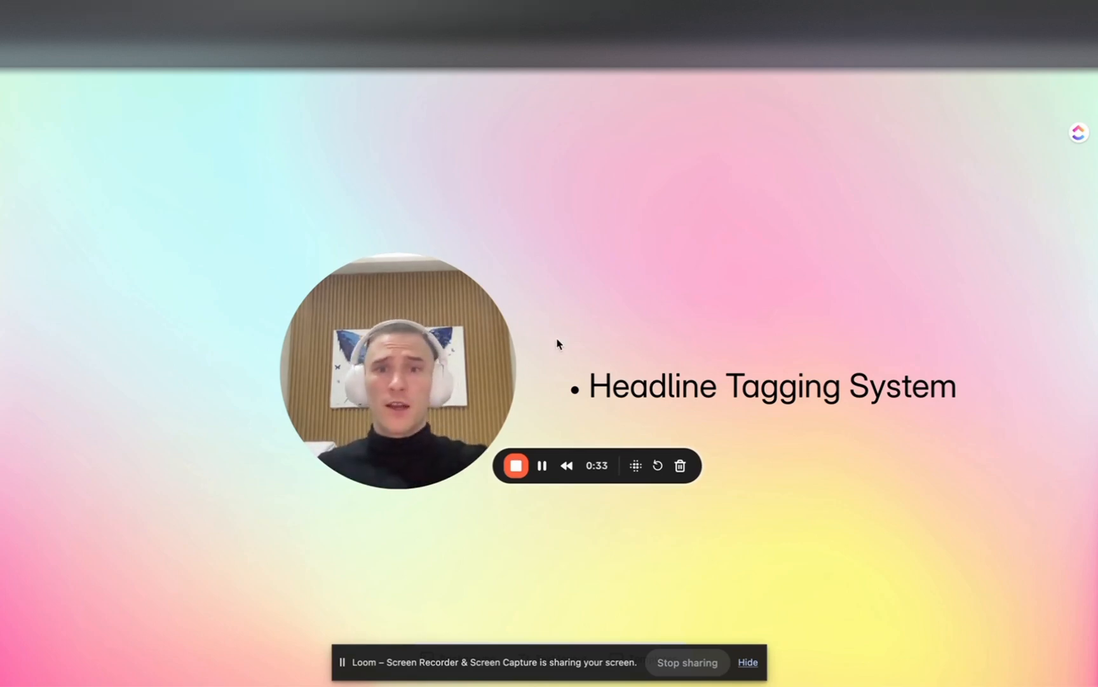
{"action": "mouse_move", "coordinate": [609, 278]}
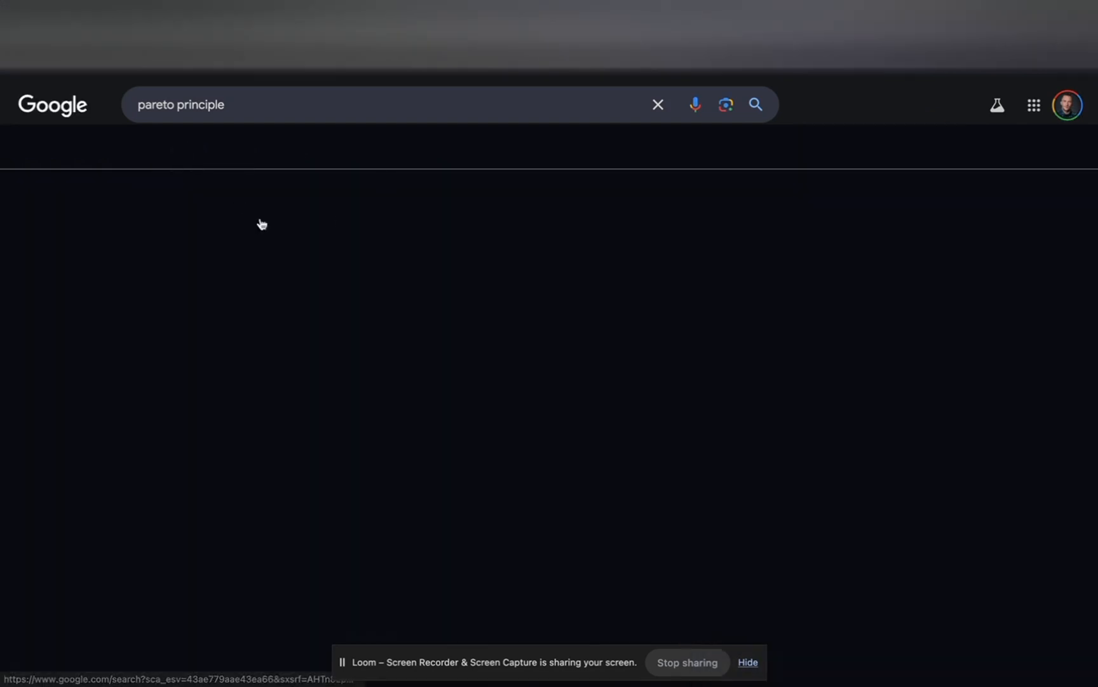
Switch the 'pareto principle' search results to Images to show 80/20 diagrams
{"action": "left_click", "coordinate": [181, 153]}
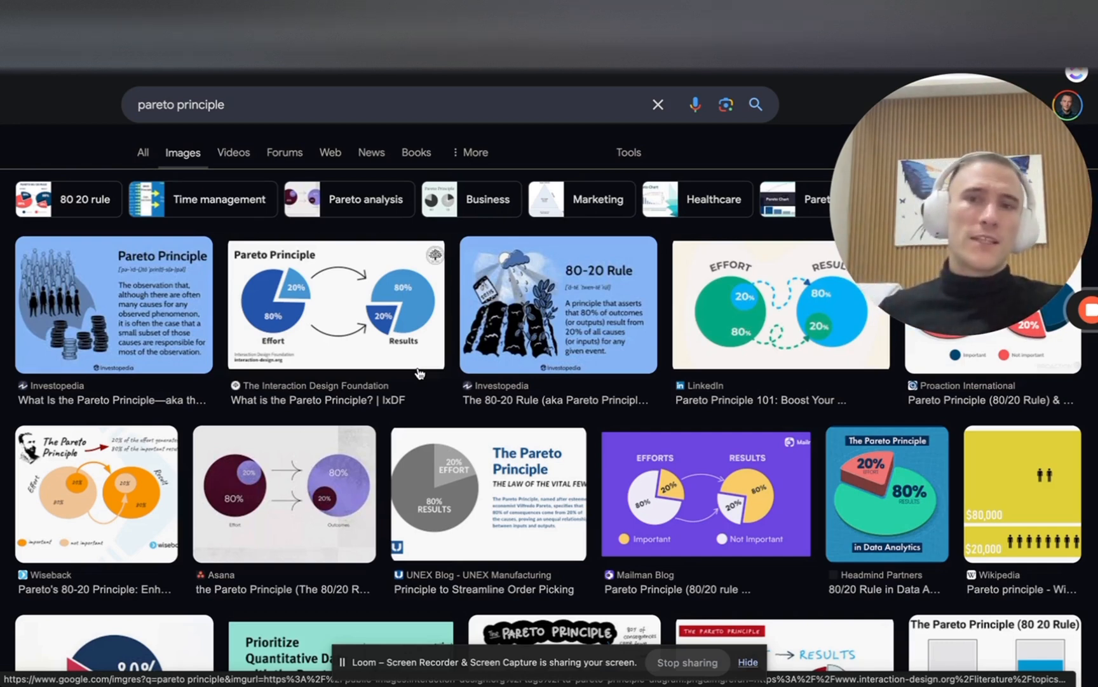
{"action": "mouse_move", "coordinate": [203, 307]}
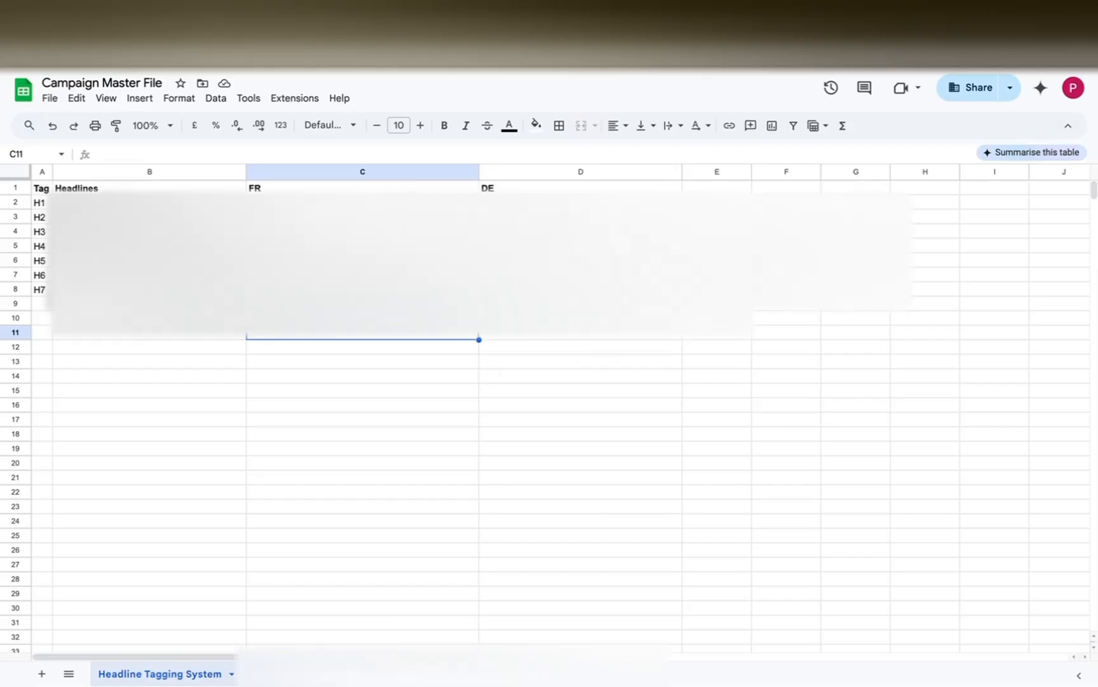
{"action": "mouse_move", "coordinate": [325, 532]}
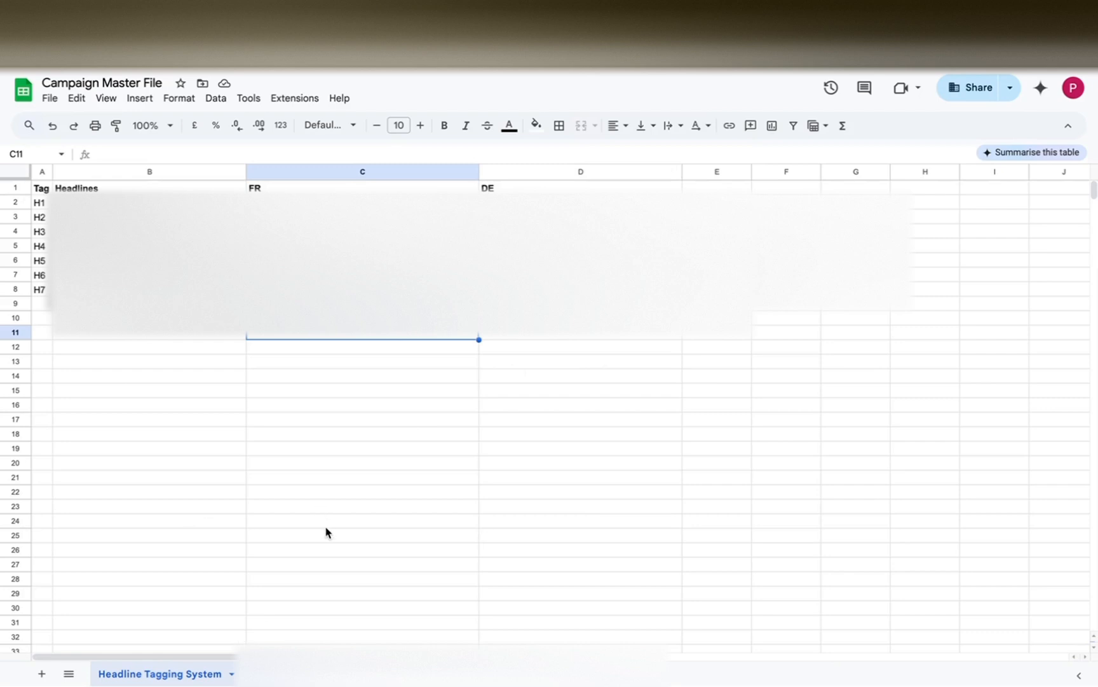
{"action": "mouse_move", "coordinate": [600, 408]}
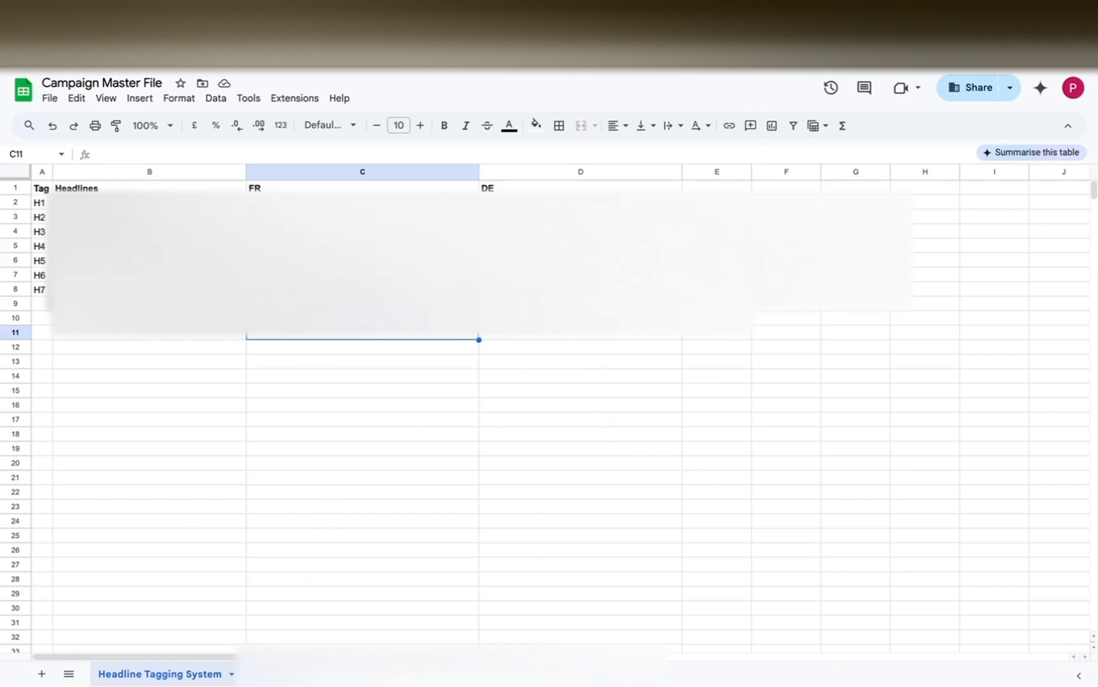
Head column E 'ES' and fill it with =GOOGLETRANSLATE(B2,"EN","ES") for the headlines
{"action": "type", "text": "DE"}
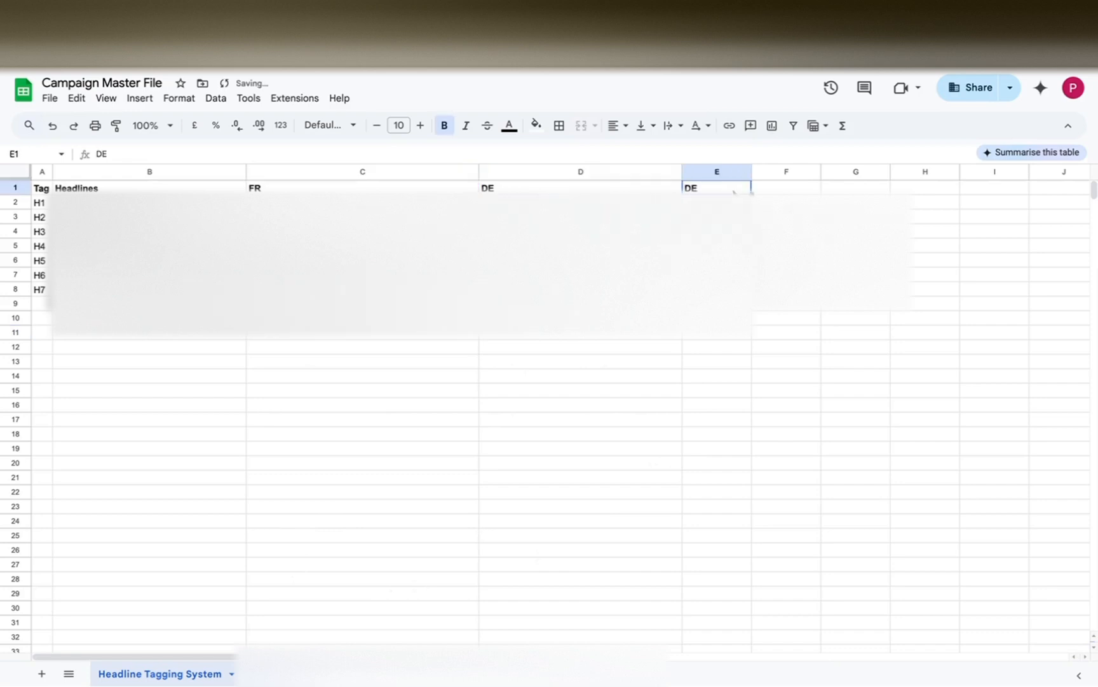
{"action": "type", "text": "E"}
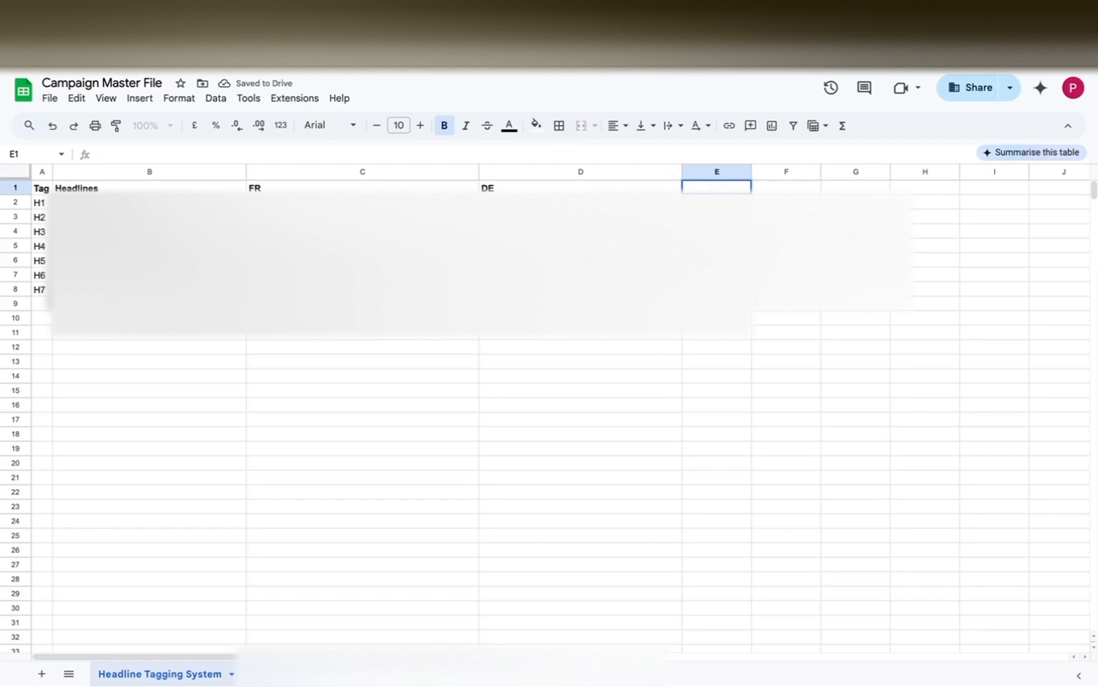
{"action": "type", "text": "ES"}
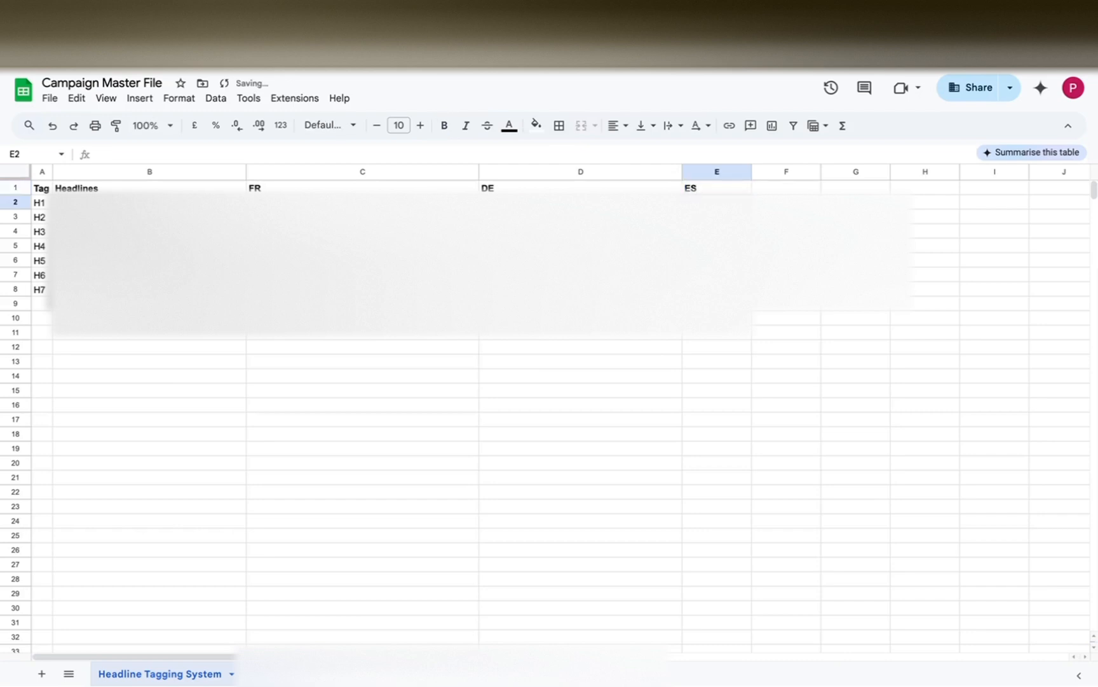
{"action": "type", "text": "=goo"}
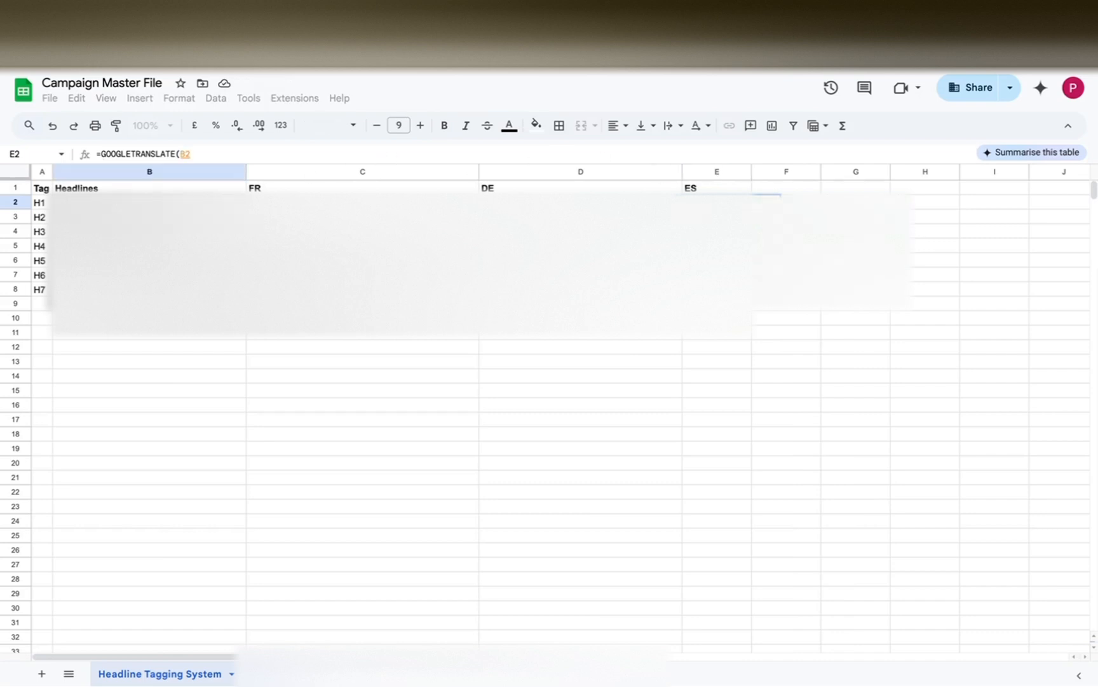
{"action": "type", "text": ",\""}
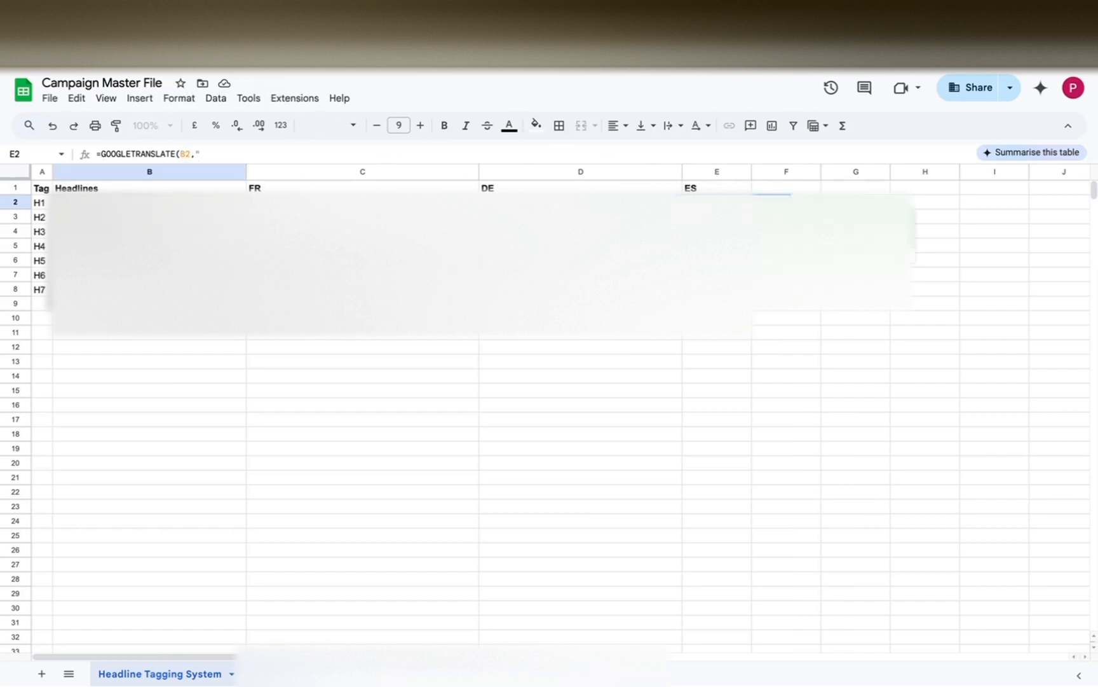
{"action": "type", "text": "EN\","}
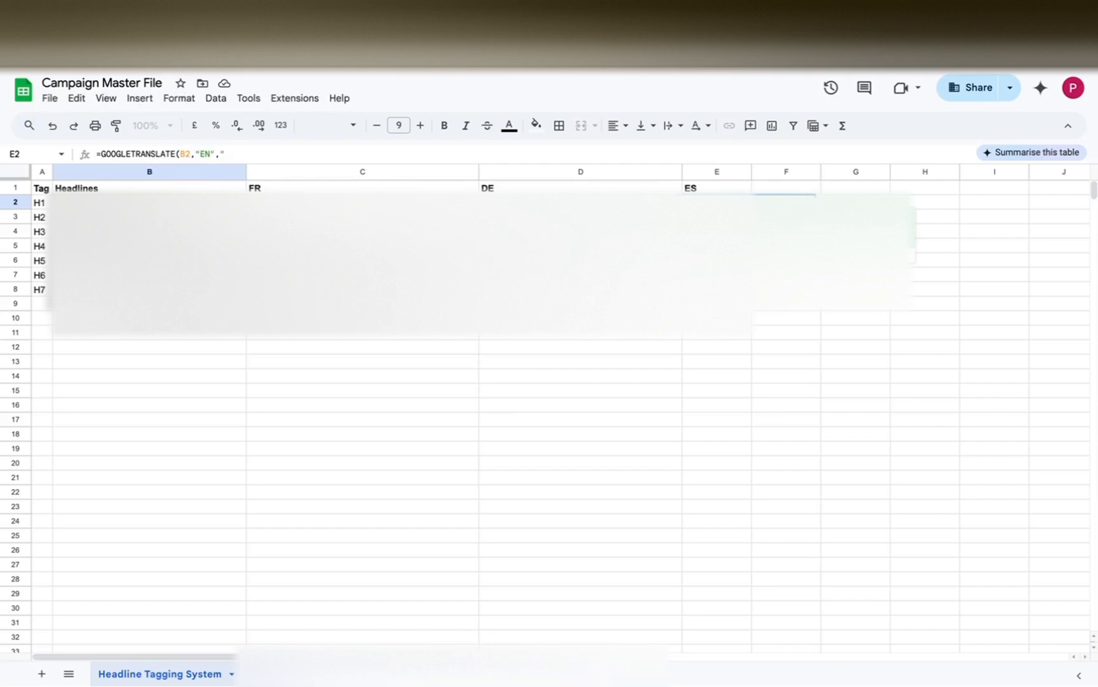
{"action": "type", "text": "\"E"}
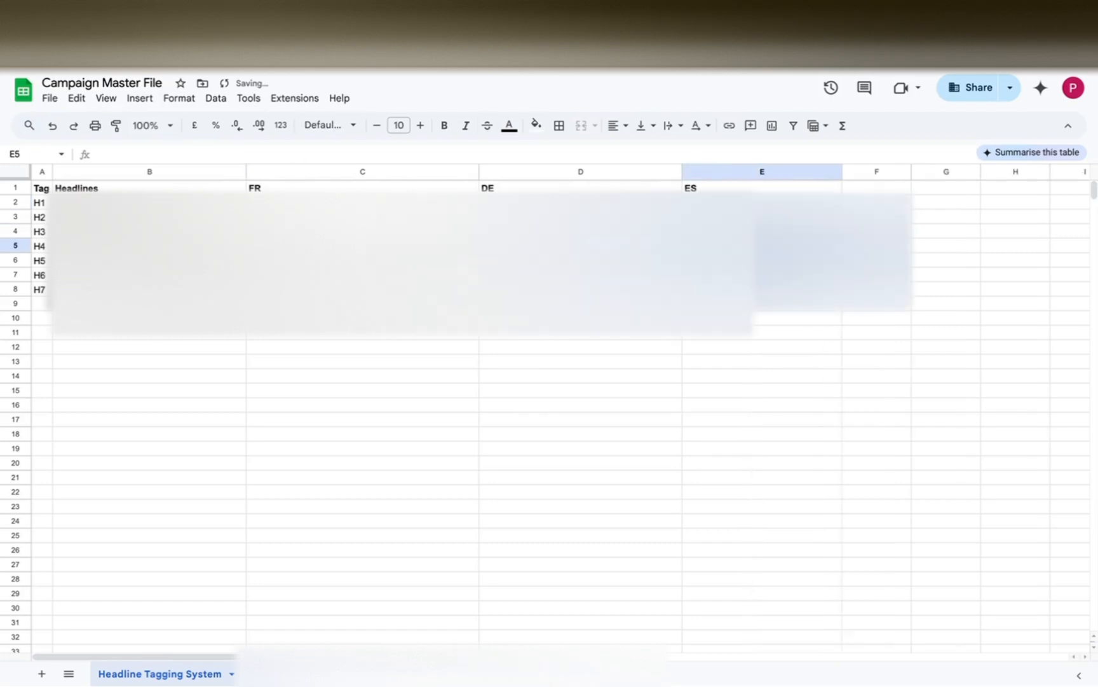
Widen the ES column and select the headline tags H1–H7 in column A
{"action": "left_click", "coordinate": [876, 317]}
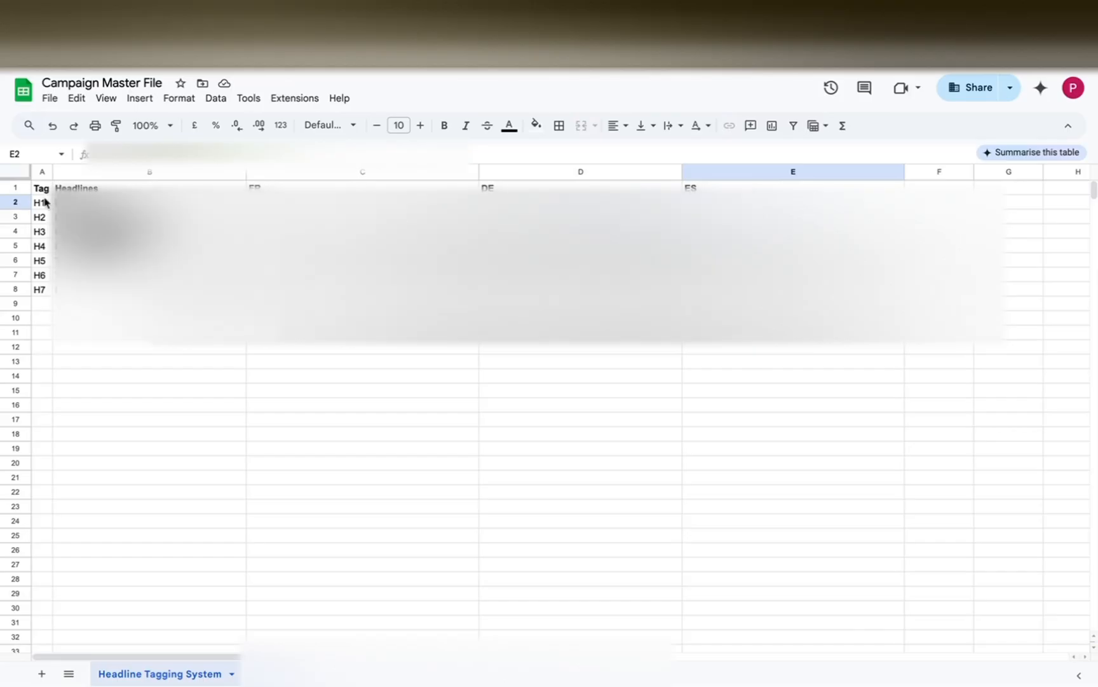
{"action": "left_click_drag", "start_coordinate": [40, 202], "coordinate": [39, 288]}
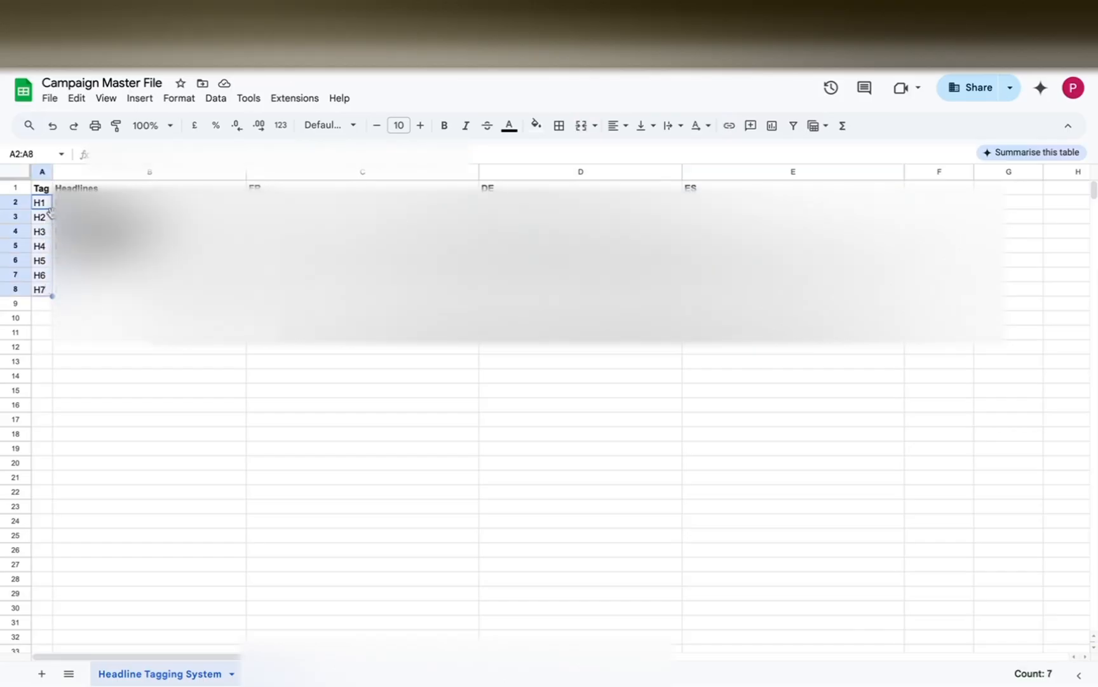
{"action": "left_click", "coordinate": [41, 202]}
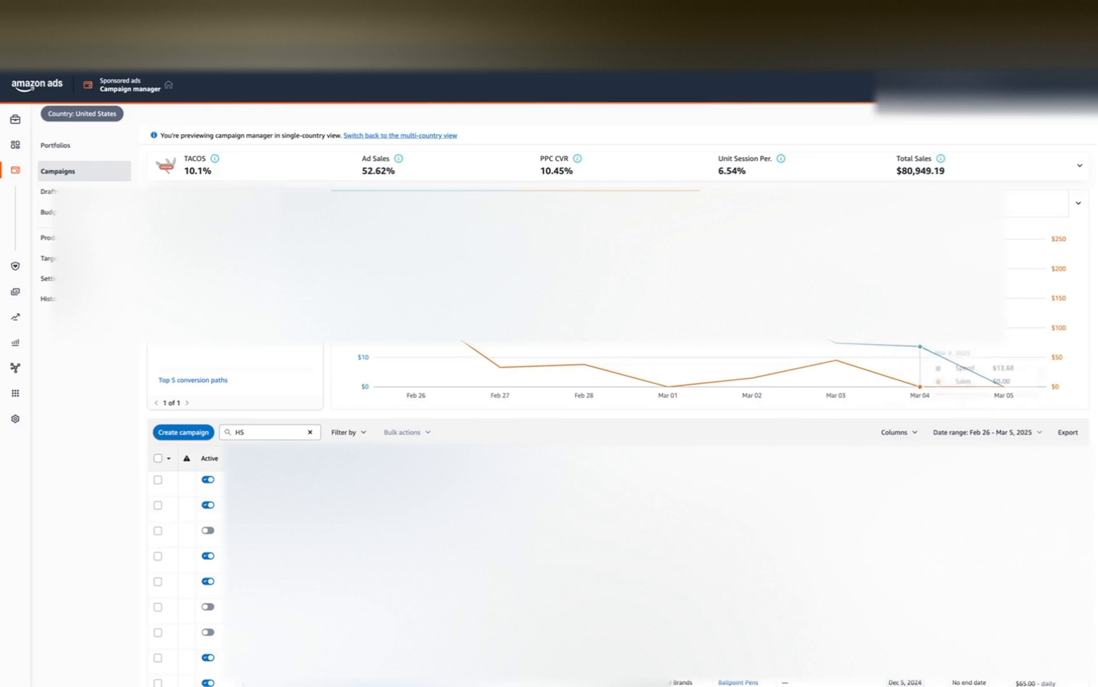
{"action": "mouse_move", "coordinate": [280, 382]}
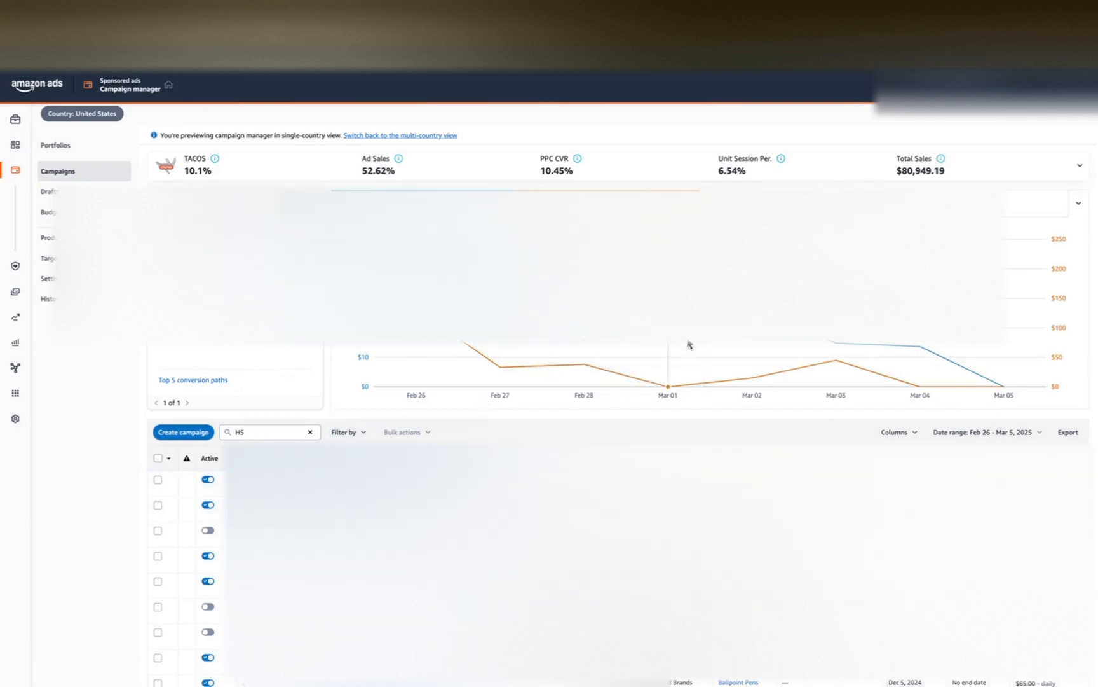
Search the campaign list for tag H7, then clear the search to show all campaigns
{"action": "type", "text": "H7"}
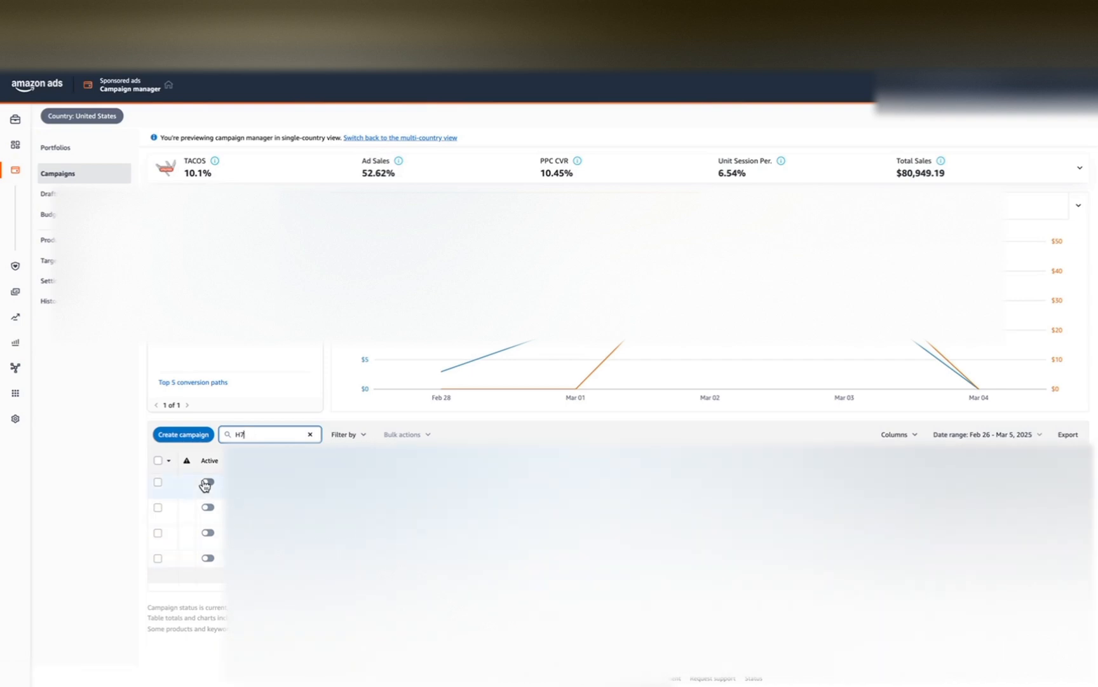
{"action": "left_click", "coordinate": [207, 482]}
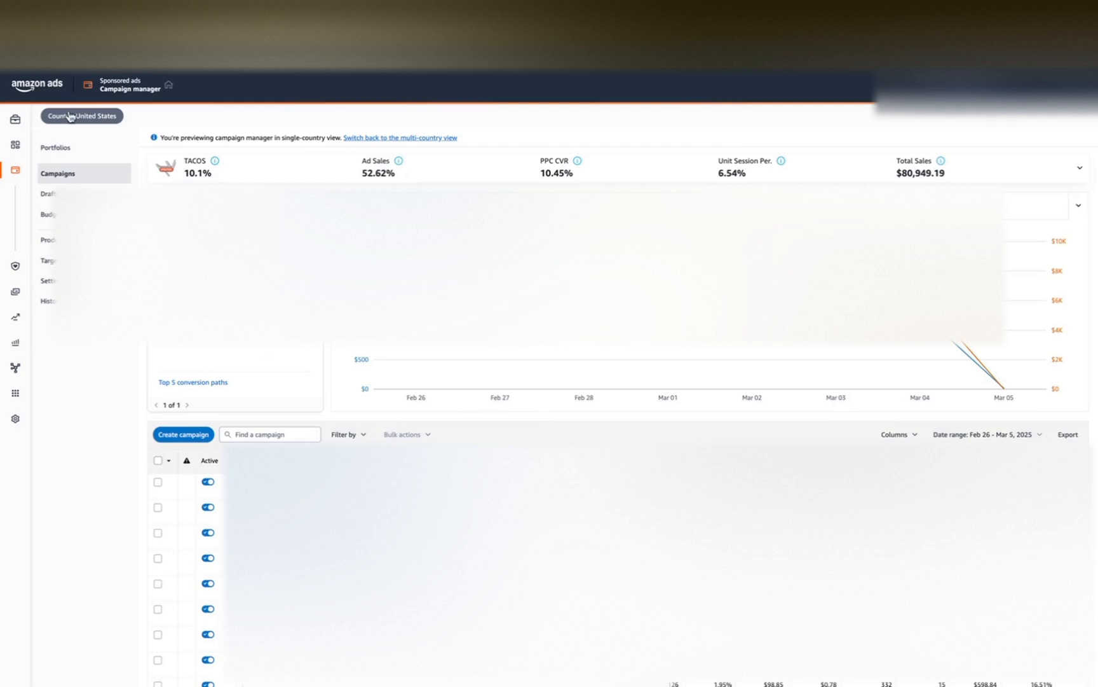
{"action": "mouse_move", "coordinate": [238, 183]}
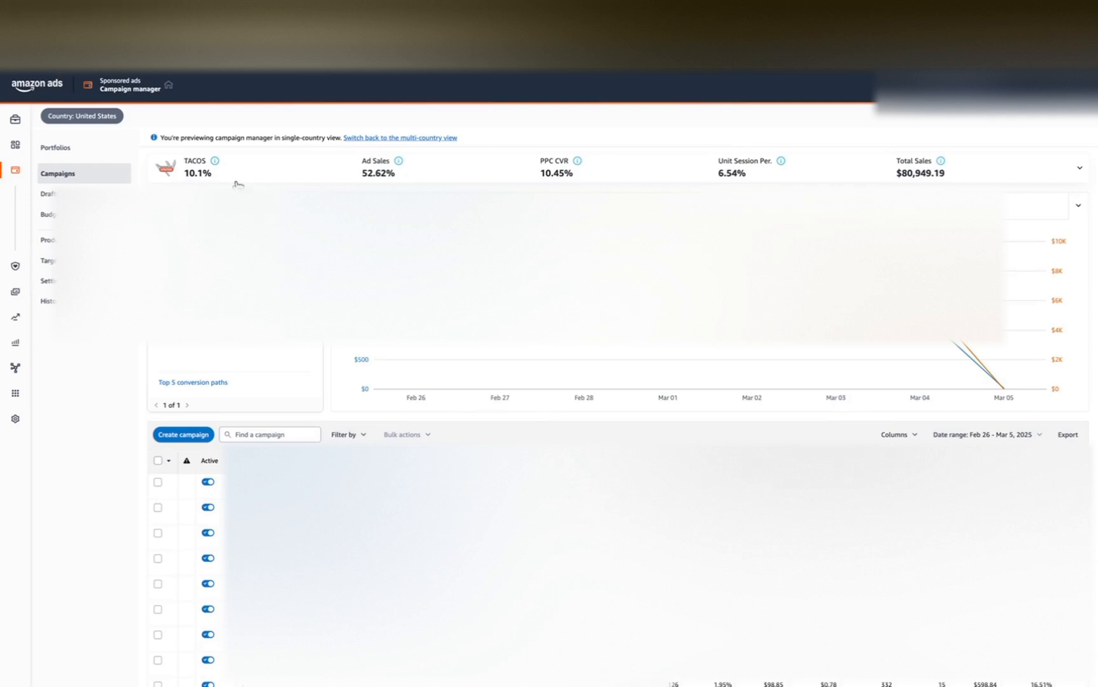